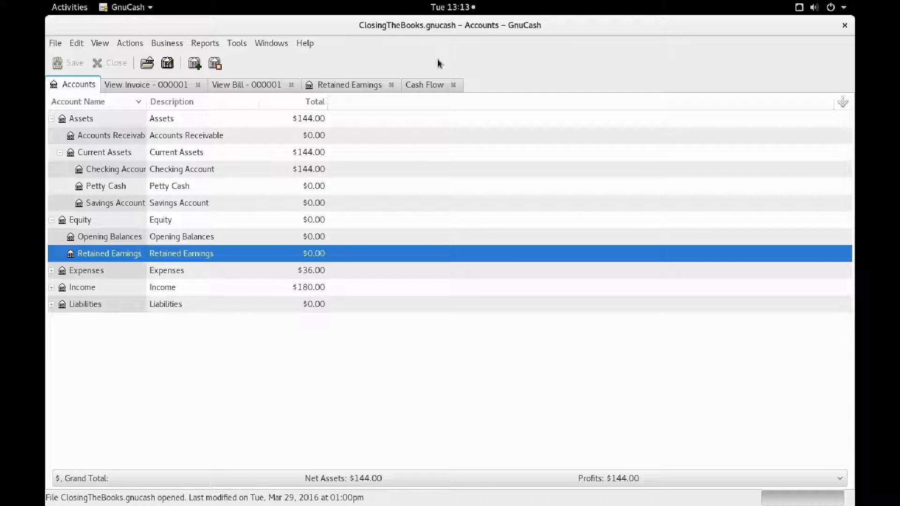
- Bring up the Close Book dialog from the Tools menu
click(236, 43)
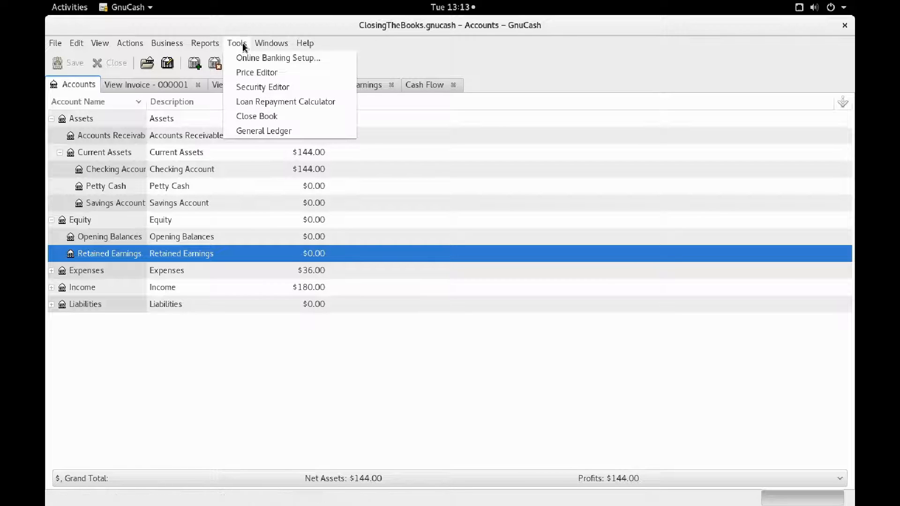
click(257, 117)
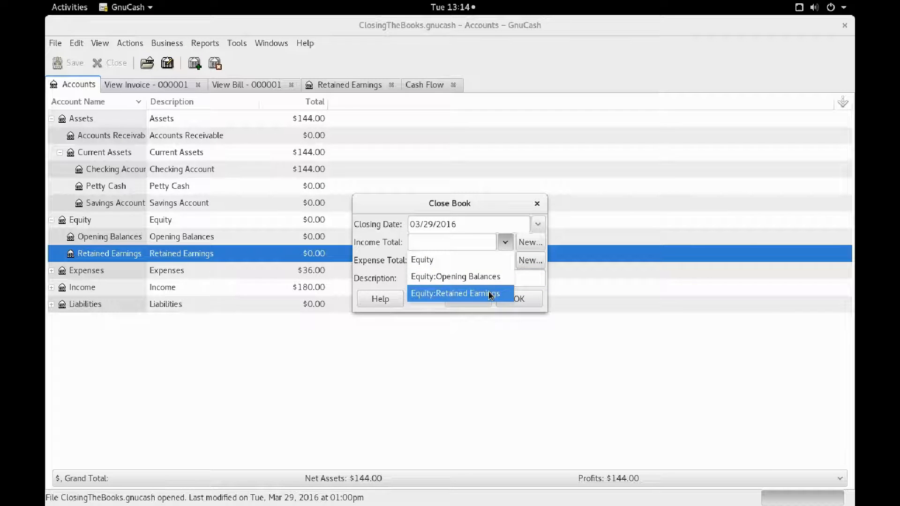
- Send both the income and expense totals to Equity:Retained Earnings
click(455, 293)
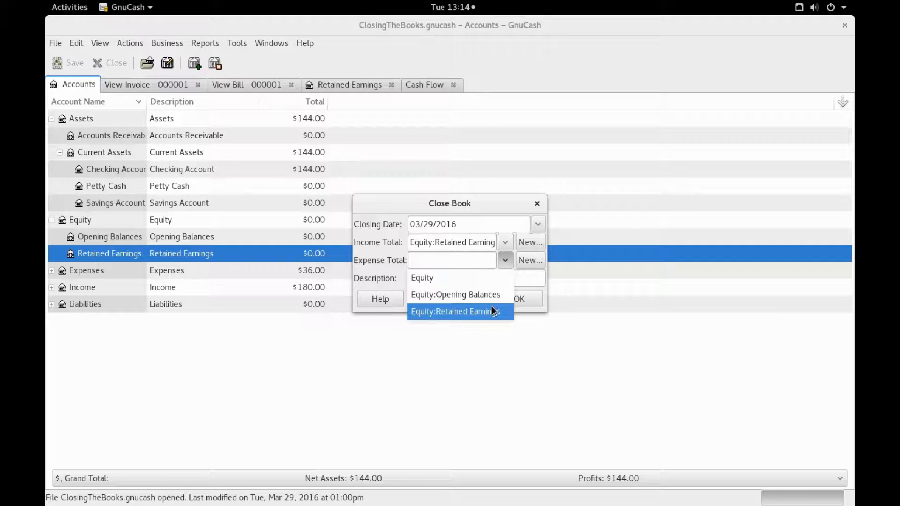
click(453, 311)
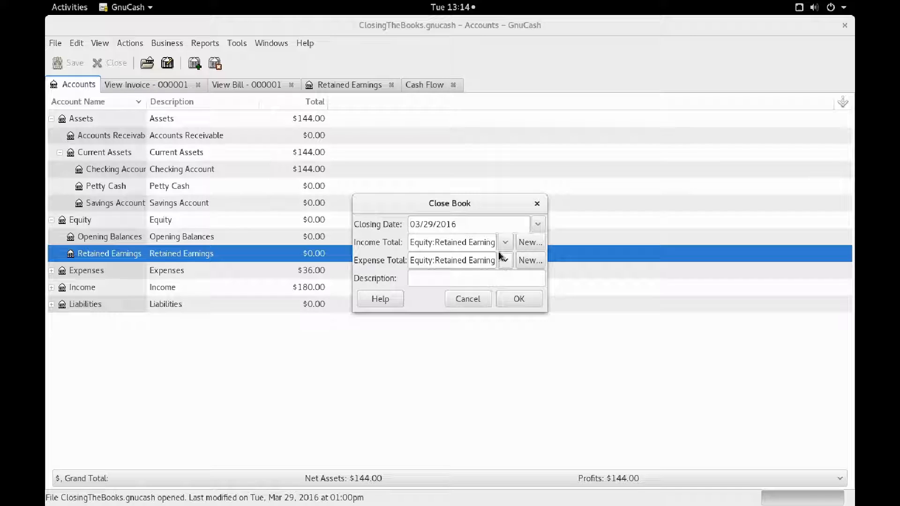
- Describe the closing entries as '2016 Q1 closing' and confirm closing the books
click(475, 278)
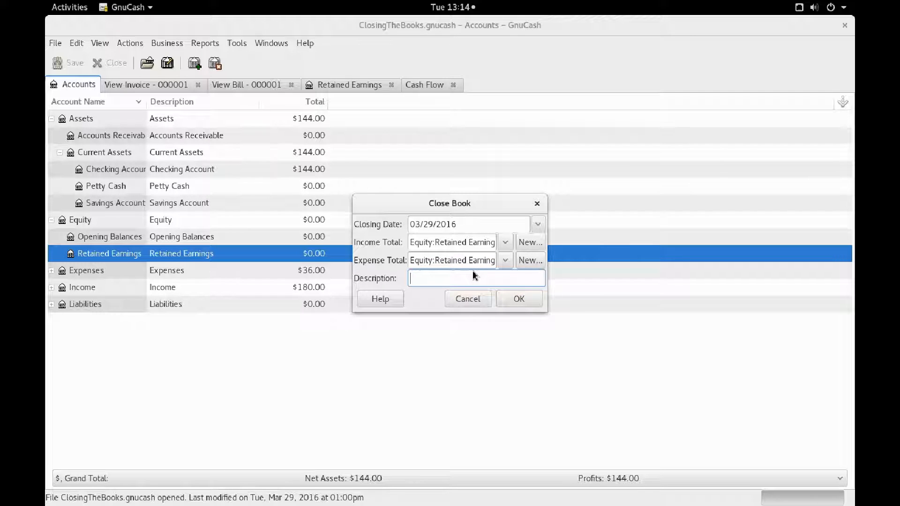
text(2016)
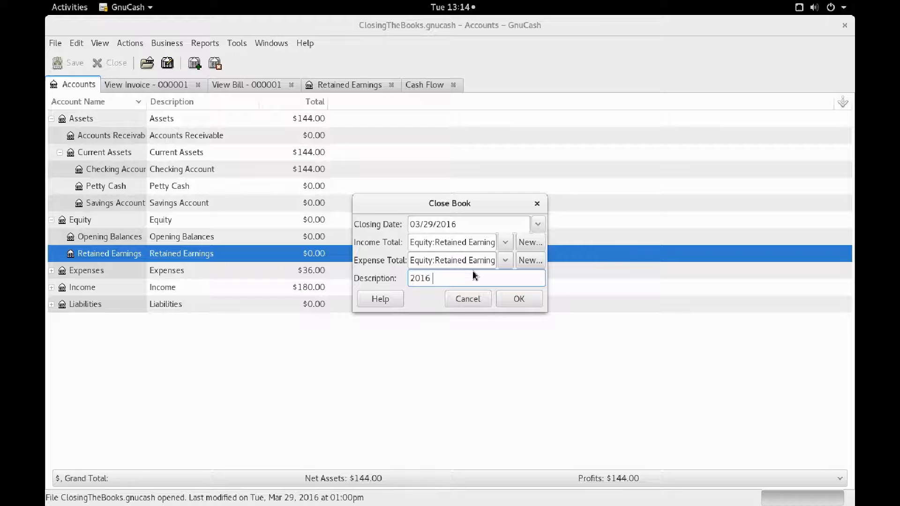
text(Q1)
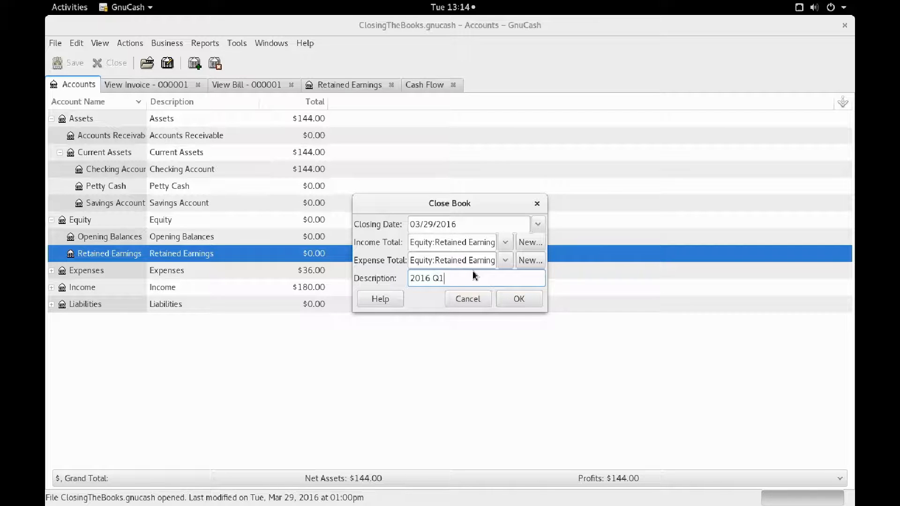
text(closing)
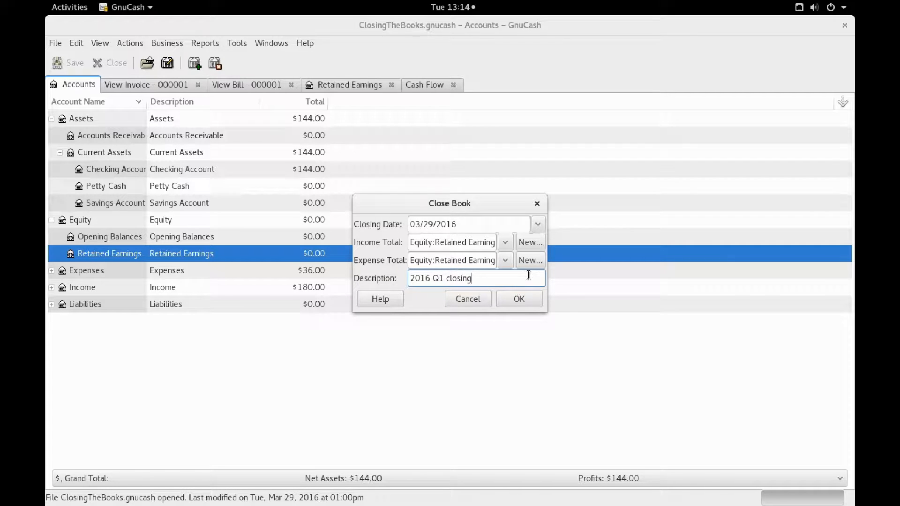
click(519, 298)
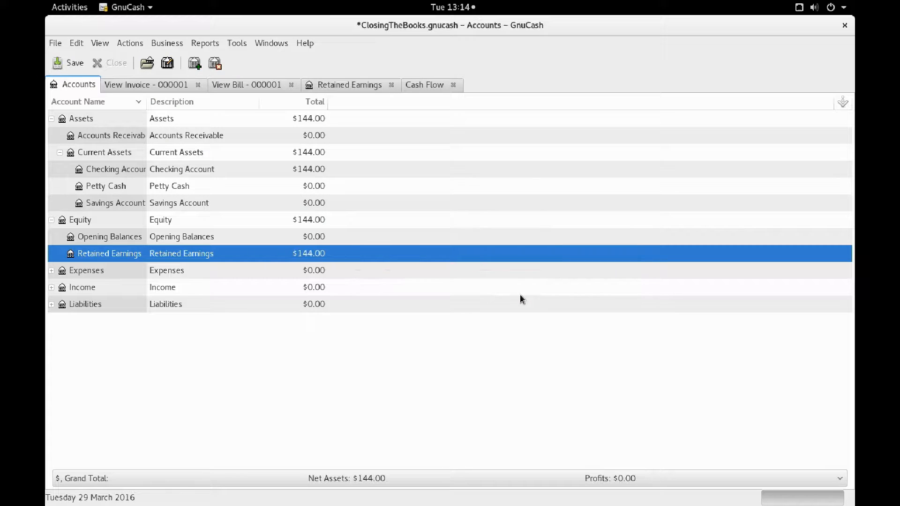
mouse_move(169, 267)
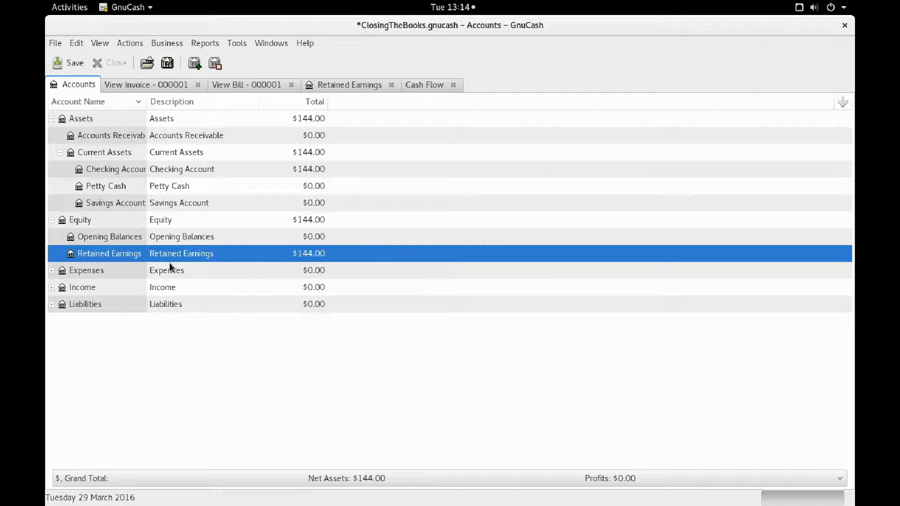
- Open the Retained Earnings register showing the 36.00 and 180.00 closing entries
double_click(109, 253)
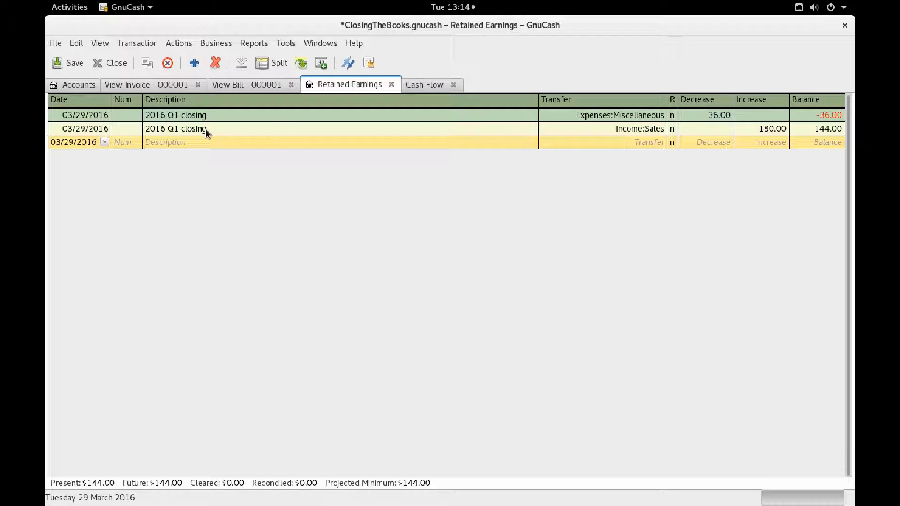
mouse_move(255, 121)
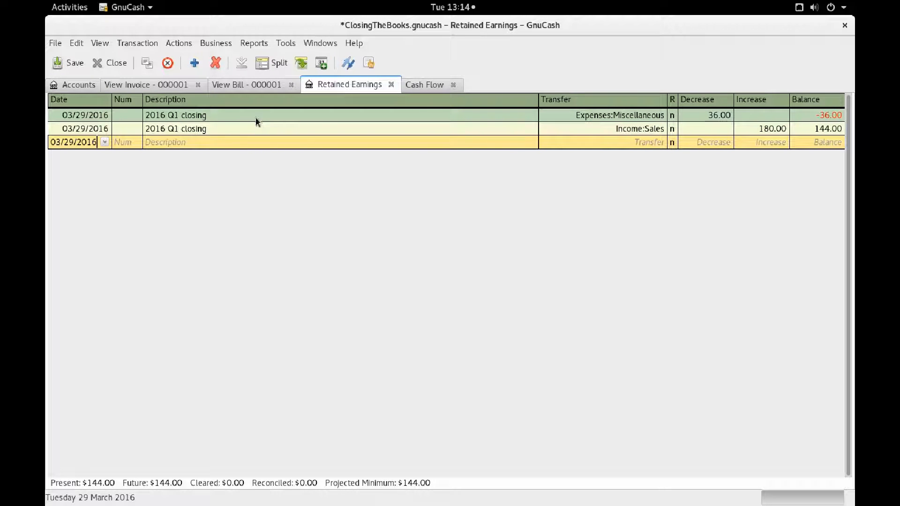
mouse_move(699, 124)
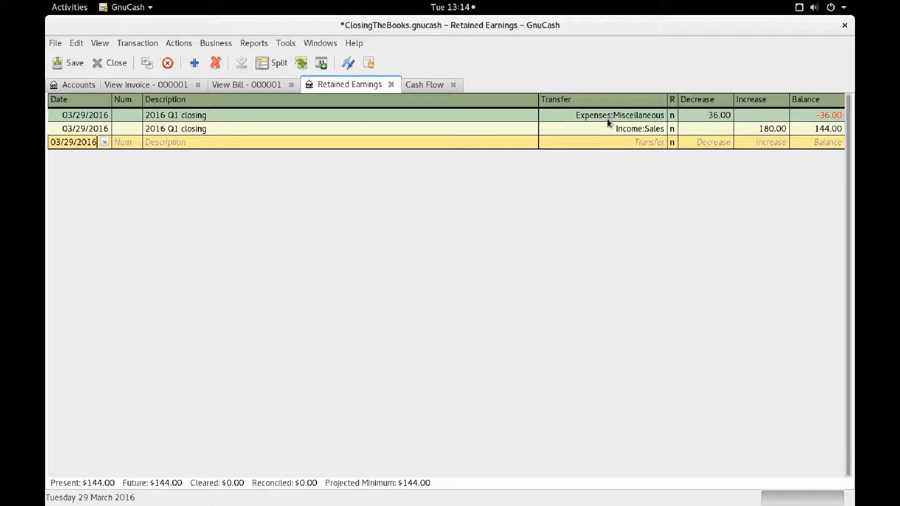
mouse_move(659, 137)
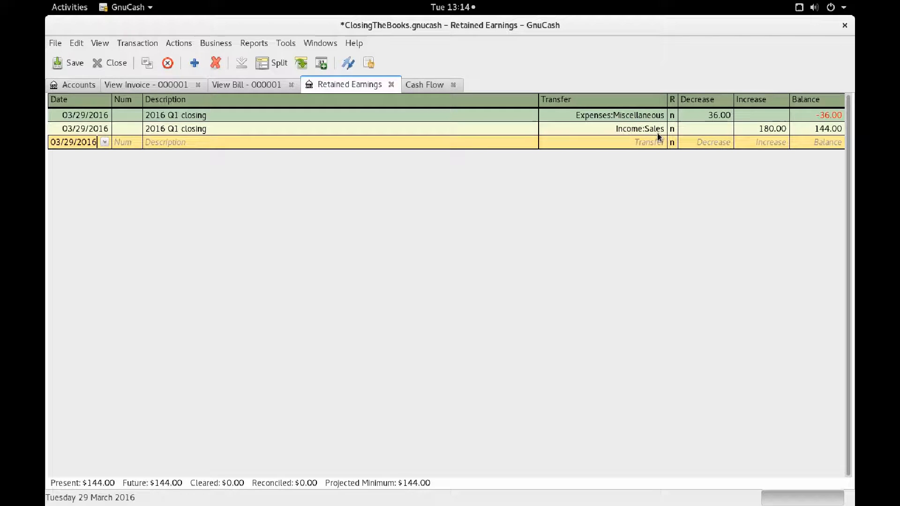
mouse_move(226, 165)
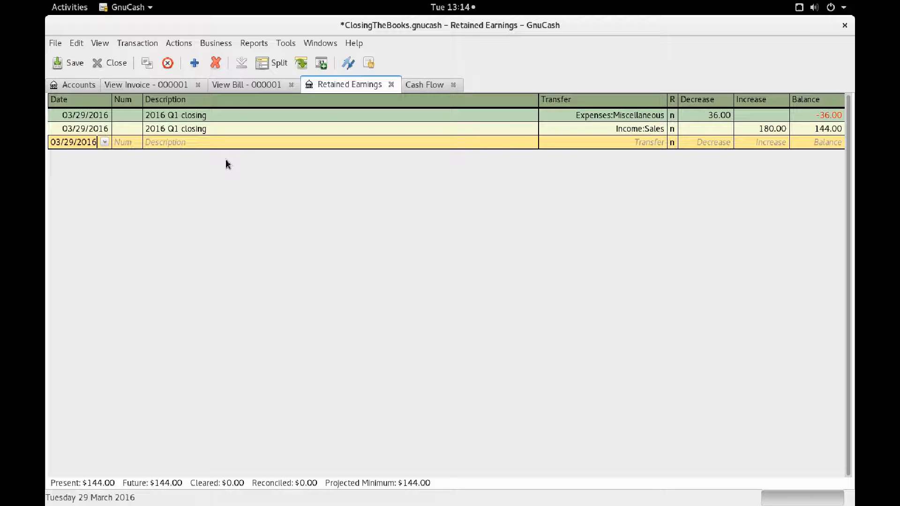
mouse_move(386, 153)
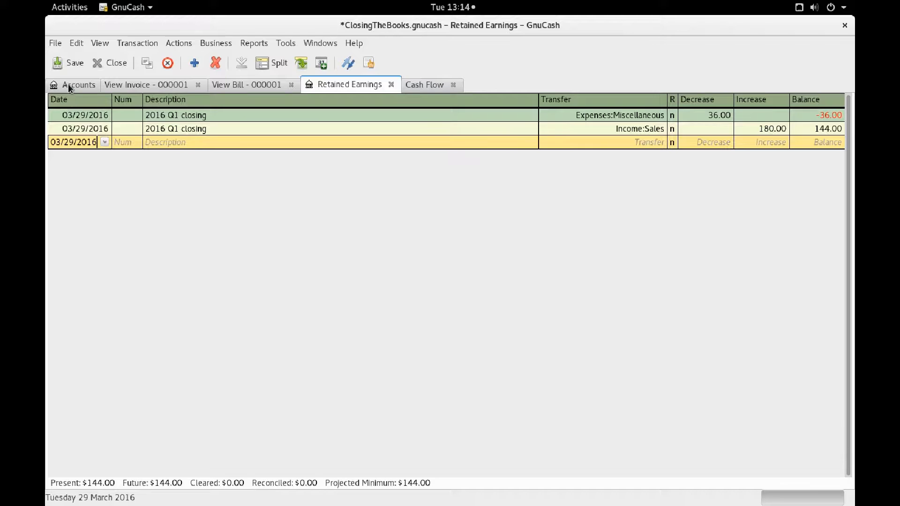
- Return to the Accounts list and bring up the Reports menu
click(78, 85)
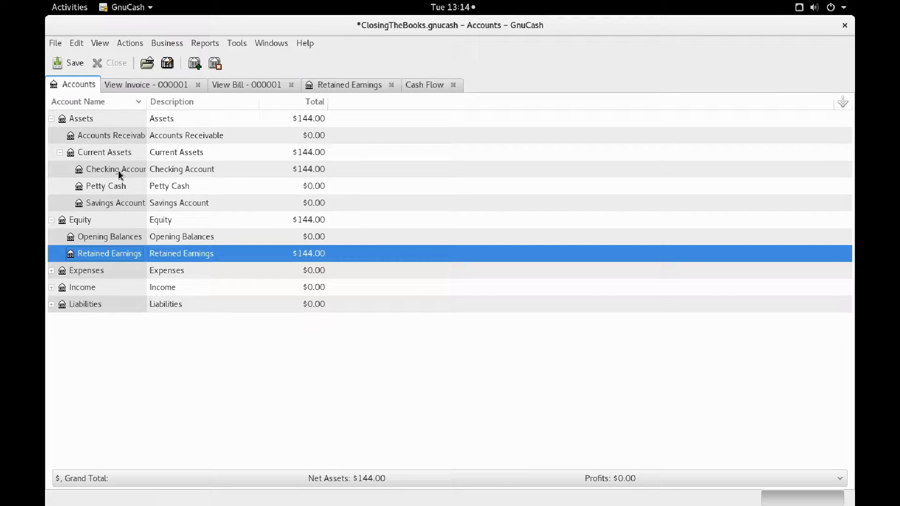
mouse_move(116, 165)
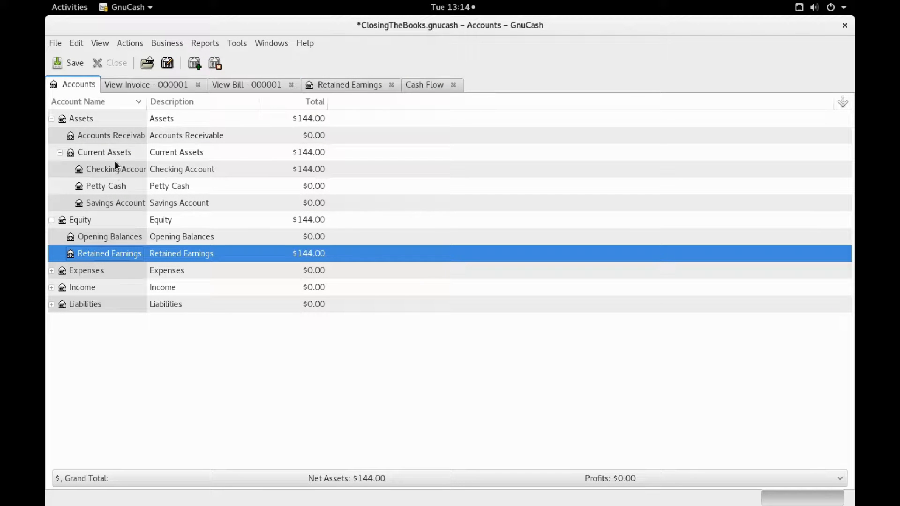
mouse_move(167, 44)
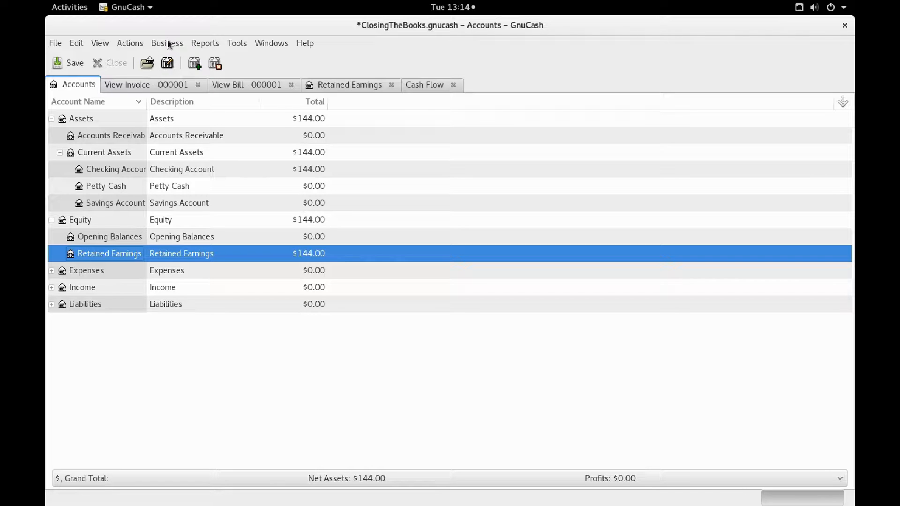
click(205, 43)
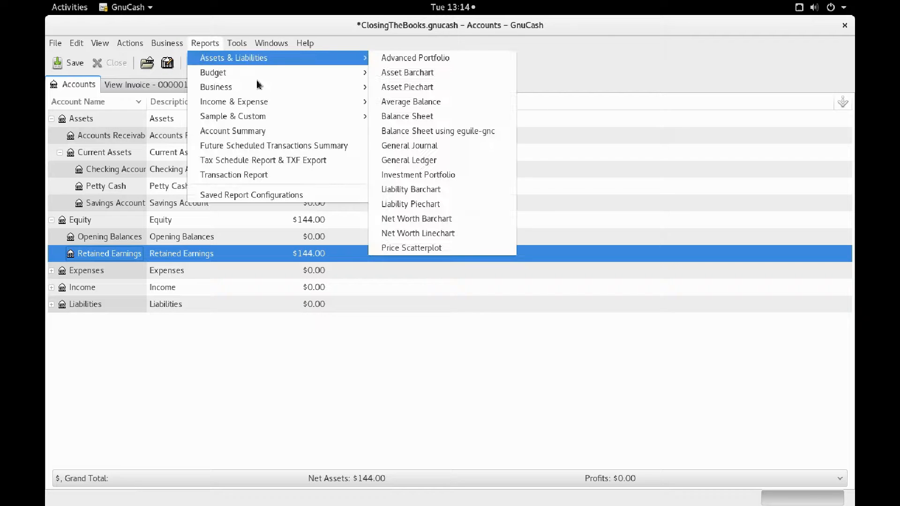
mouse_move(233, 101)
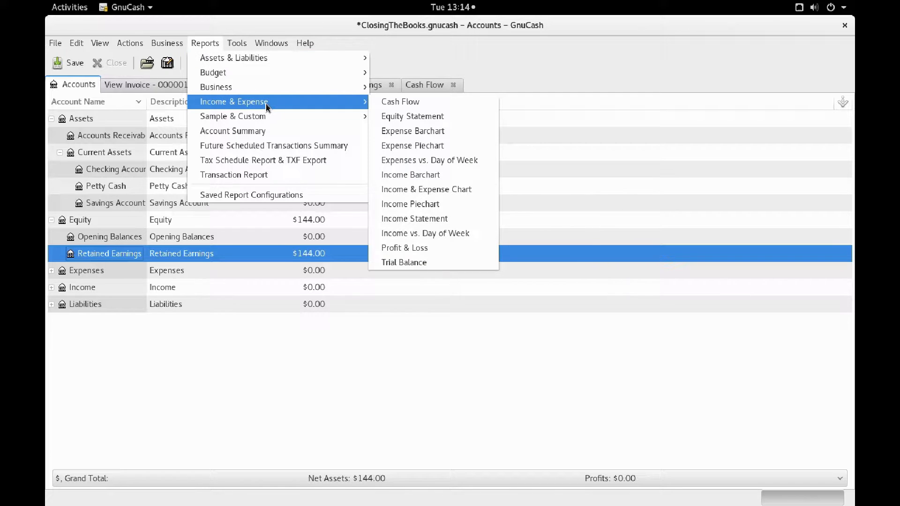
mouse_move(400, 101)
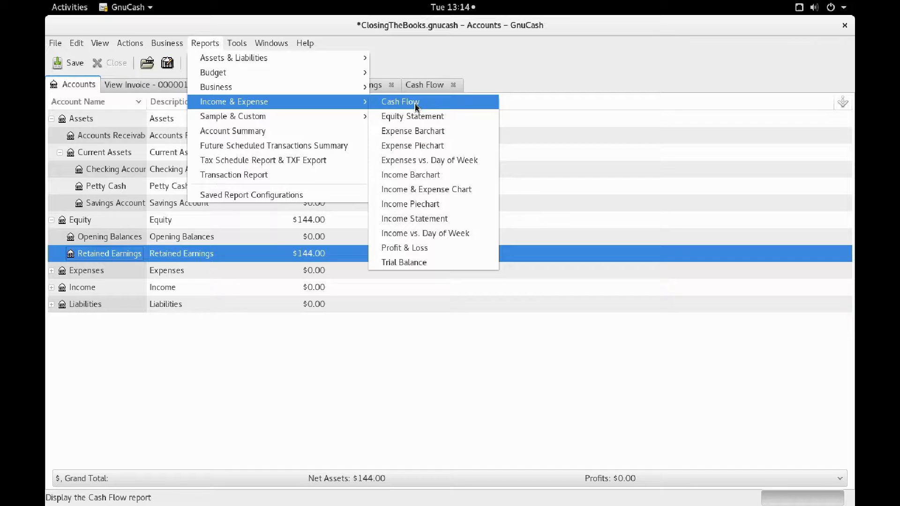
- Create a new Cash Flow report for 01/01/2016 to 12/31/2016
click(400, 101)
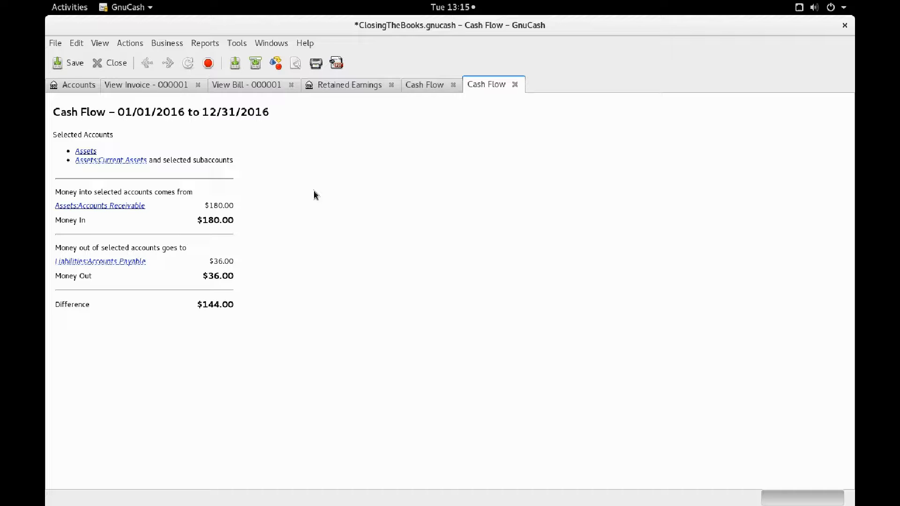
mouse_move(297, 166)
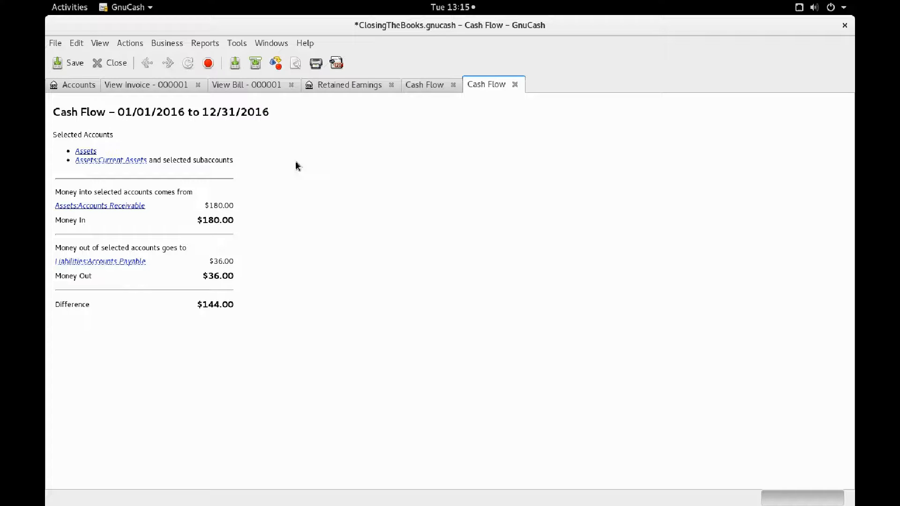
mouse_move(304, 132)
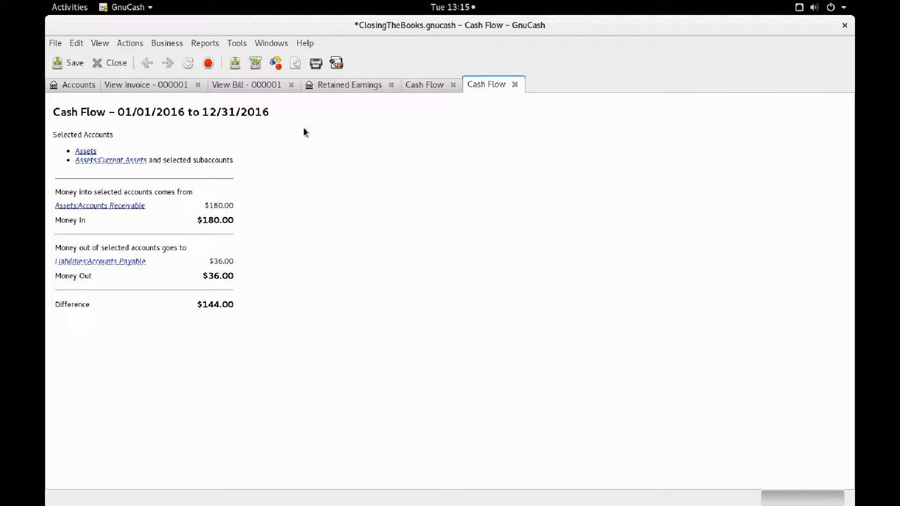
mouse_move(295, 62)
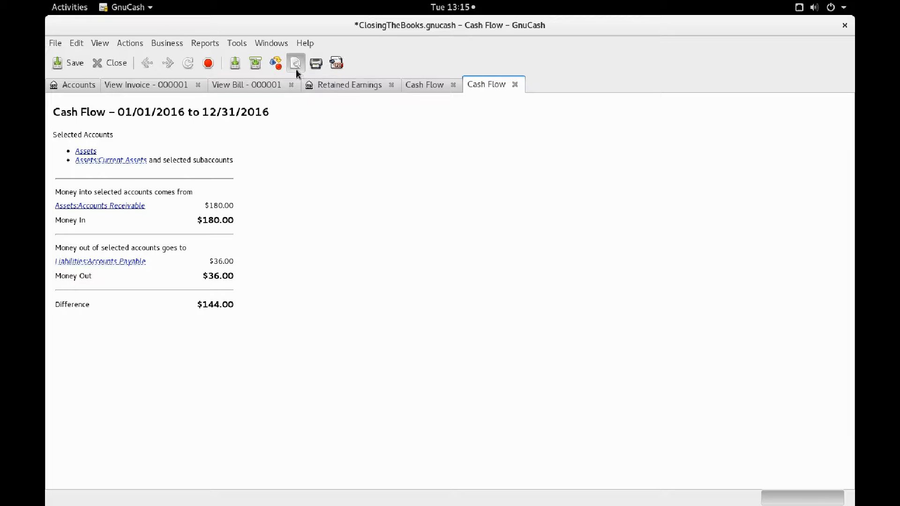
- Set the report's dates to start and end of the current quarter and apply
click(296, 63)
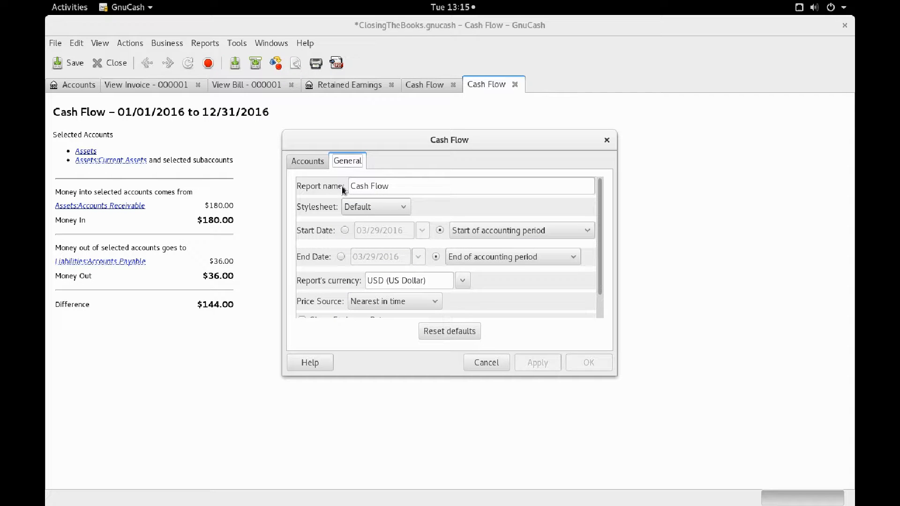
click(586, 231)
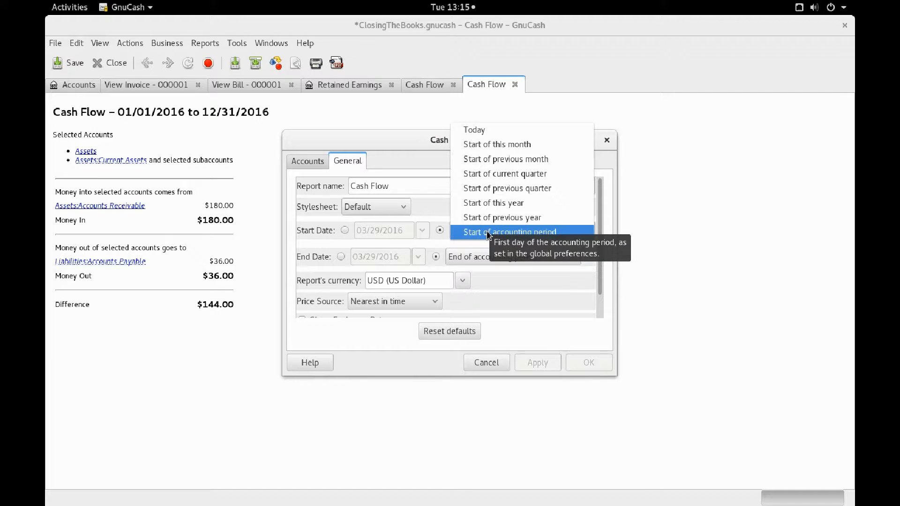
click(505, 174)
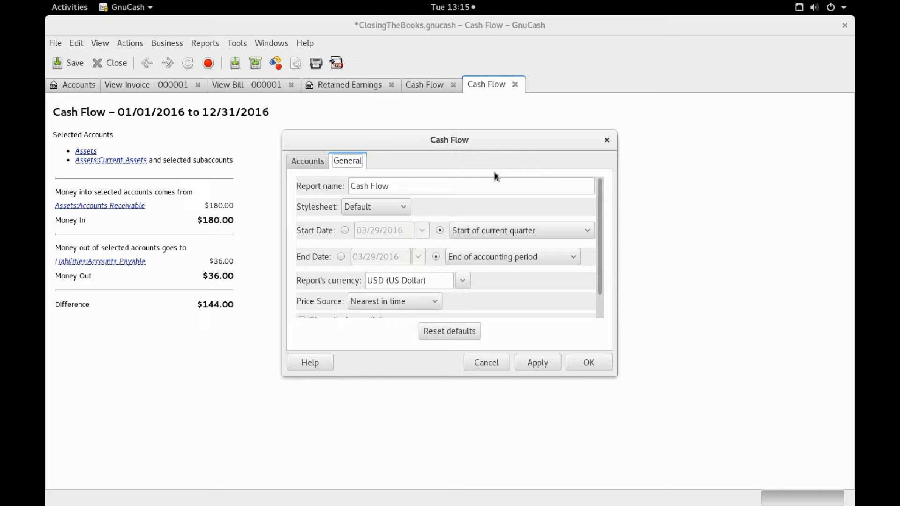
click(572, 256)
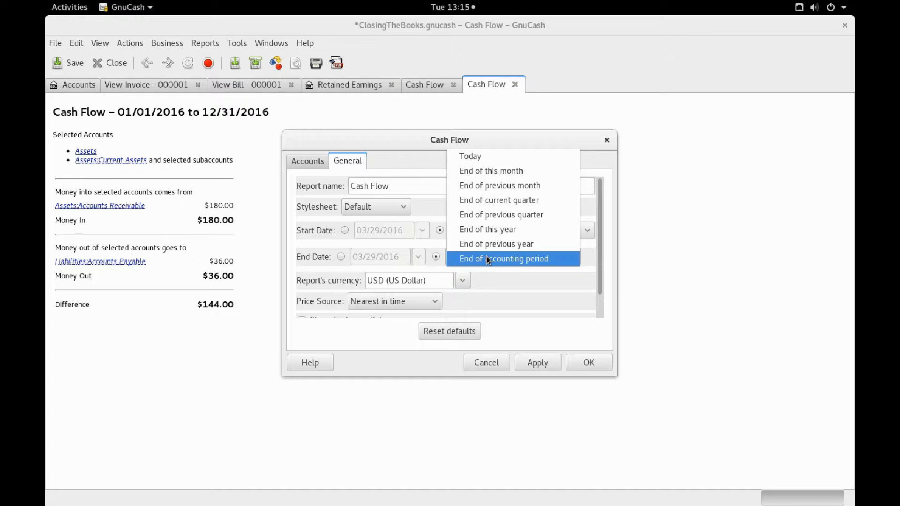
mouse_move(504, 258)
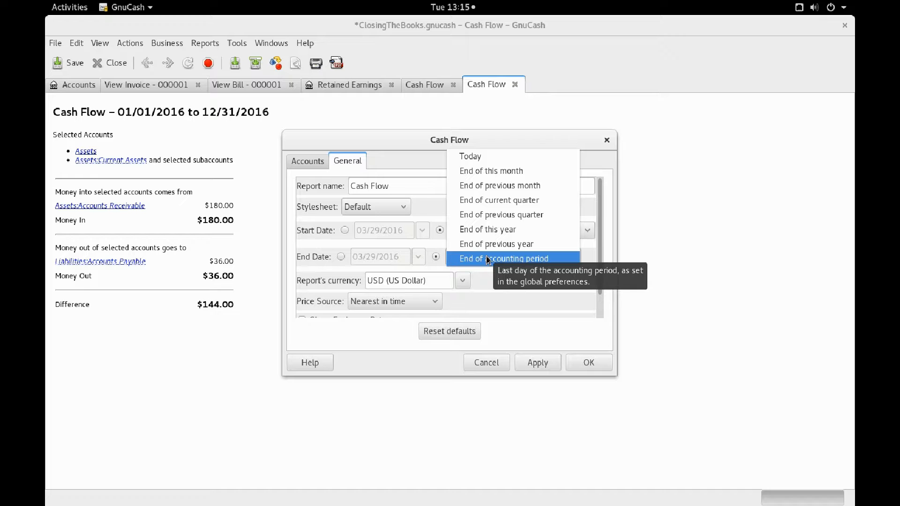
mouse_move(500, 213)
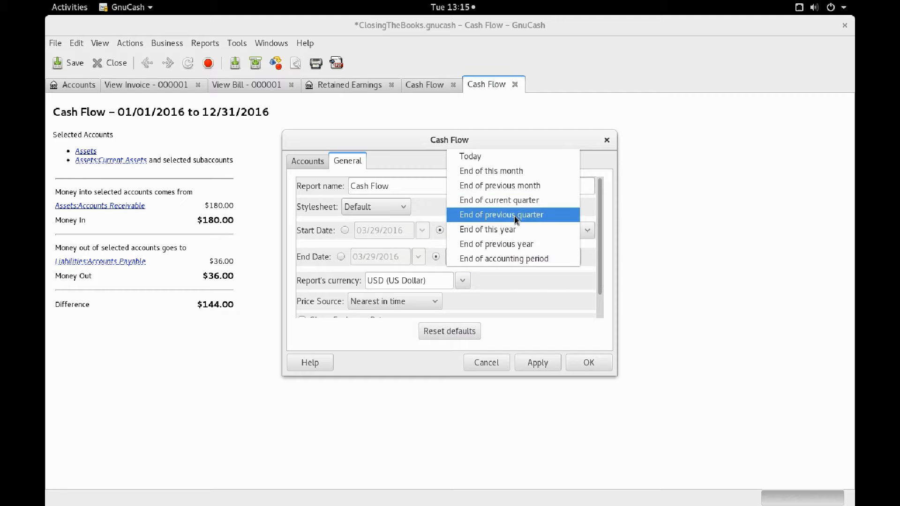
click(497, 200)
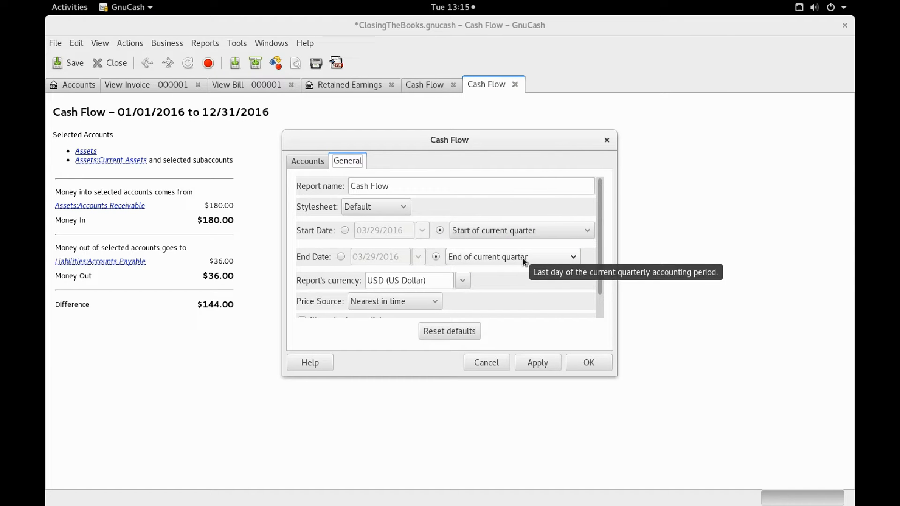
click(587, 361)
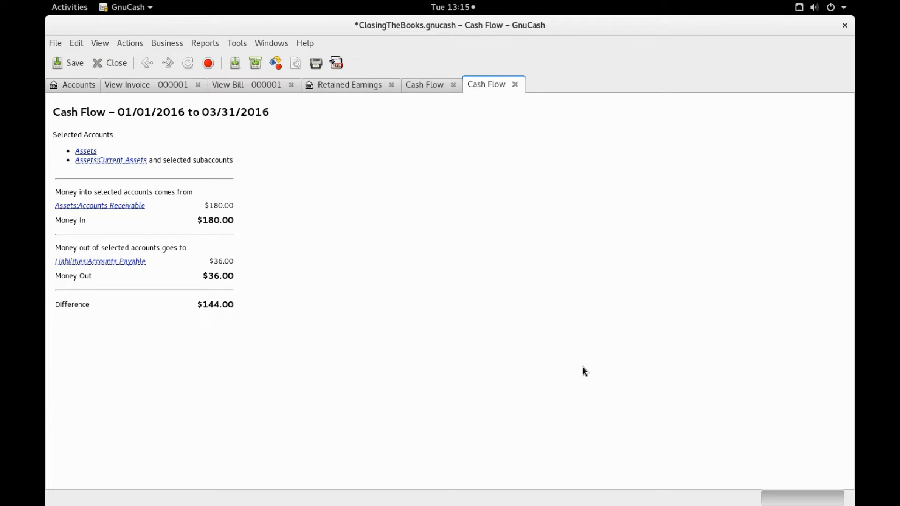
mouse_move(225, 183)
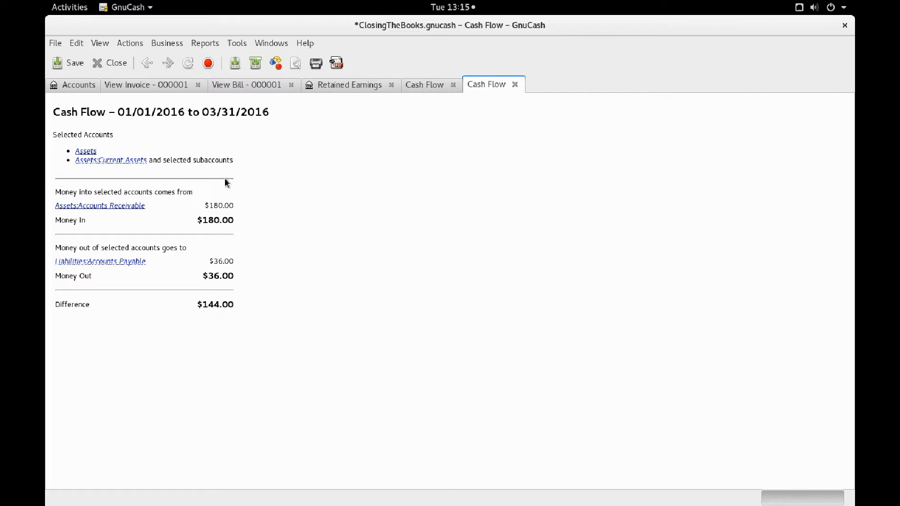